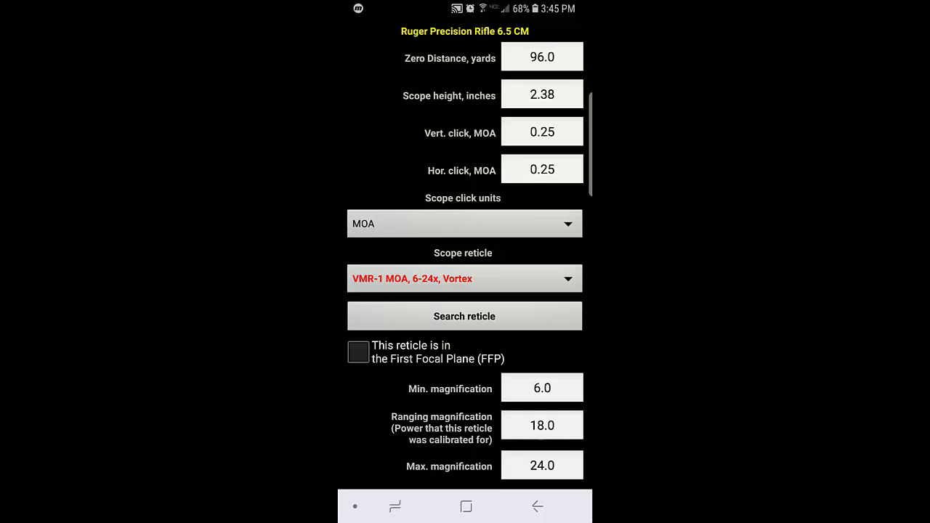
Step: Scroll through the Ruger 6.5 CM rifle settings before returning to the main screen
scroll(up, 3)
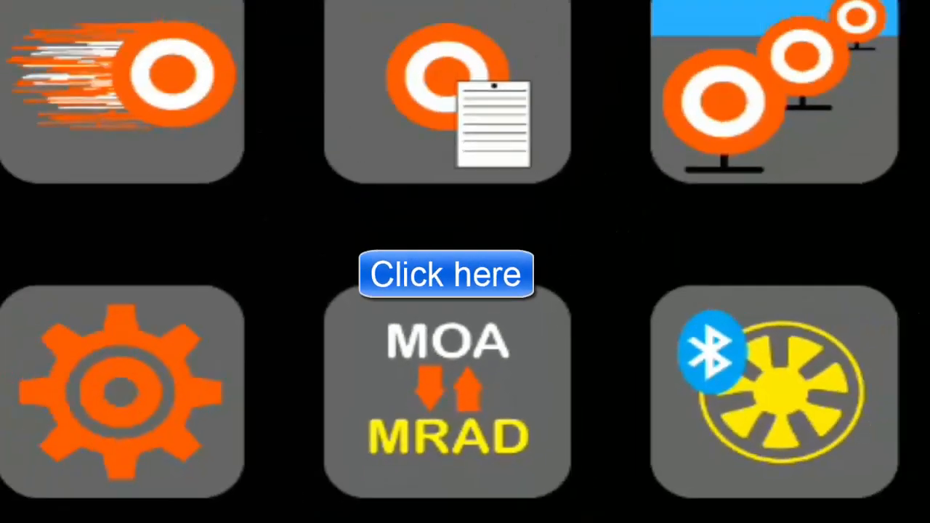
Step: Open Click value validation from the MOA/MRAD converters and select the Distance field
click(446, 273)
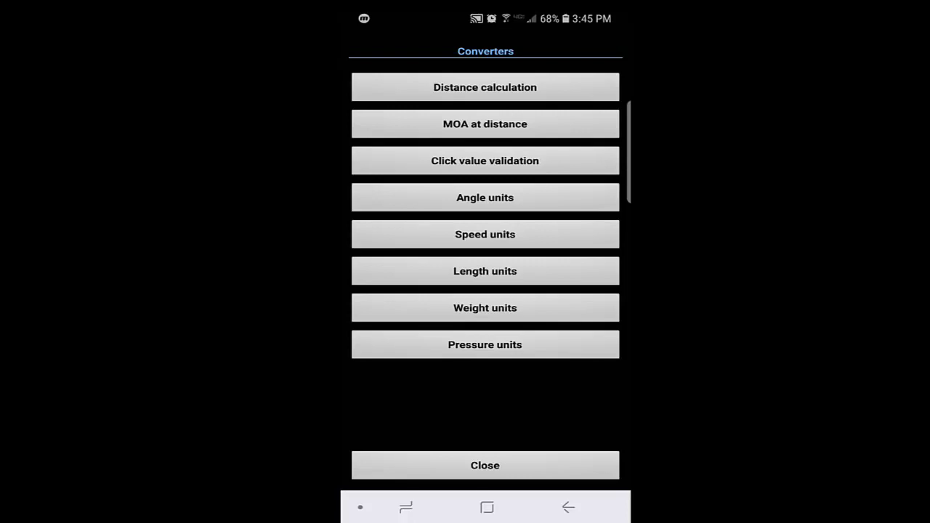
click(485, 160)
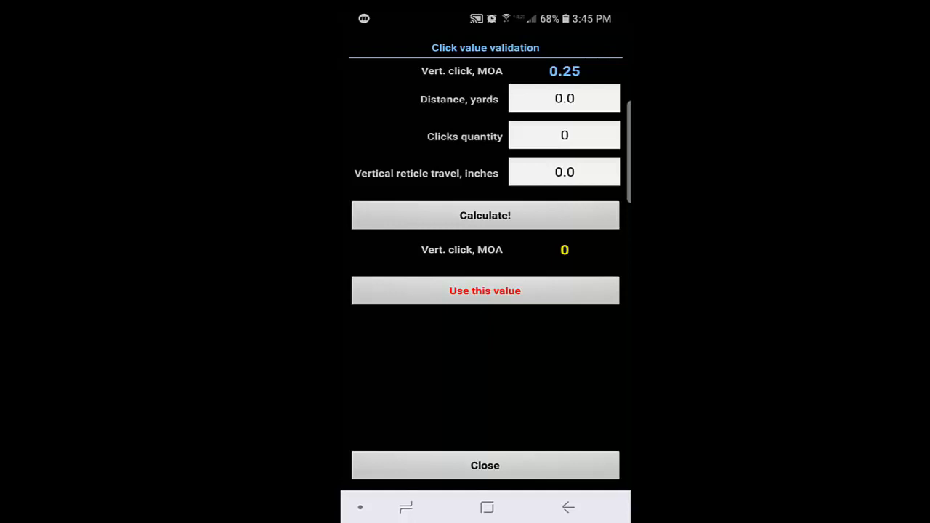
click(564, 99)
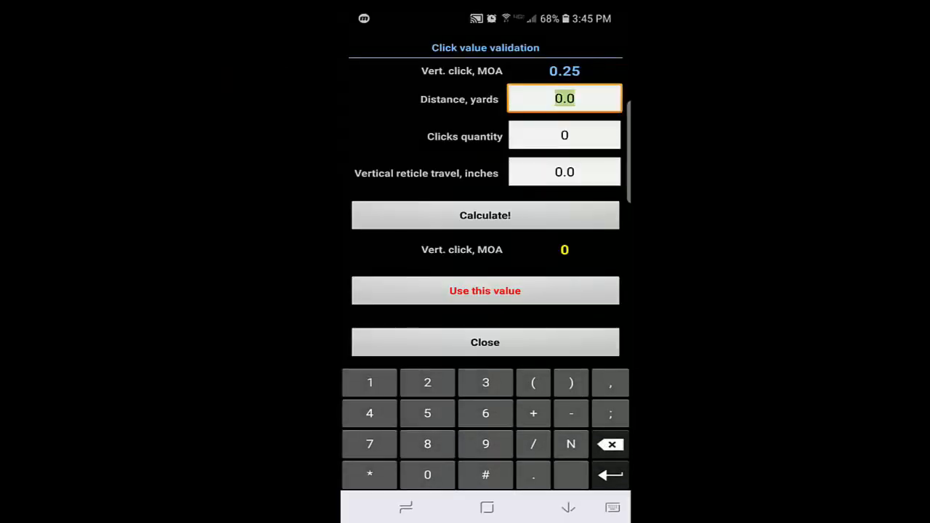
Step: Enter 96.28 yards distance, 80 clicks and 19.688 inches of vertical reticle travel
text(96)
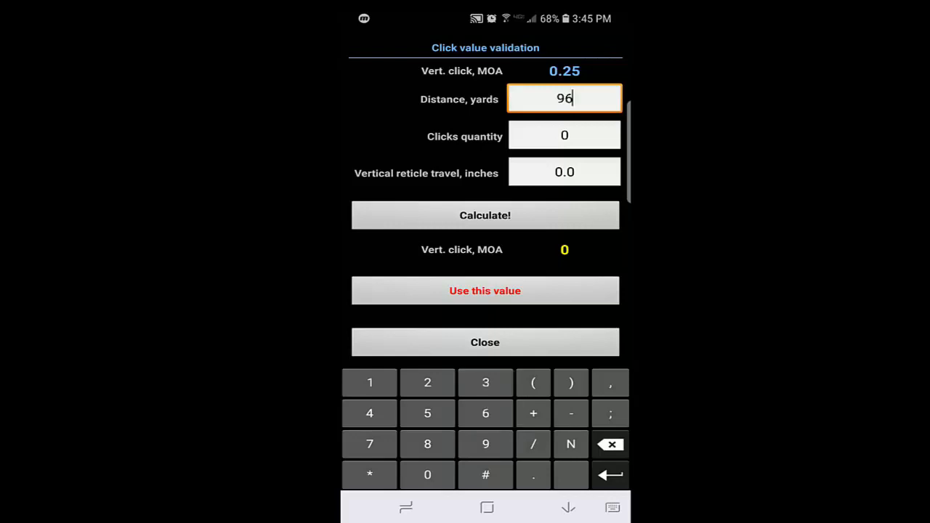
text(.28)
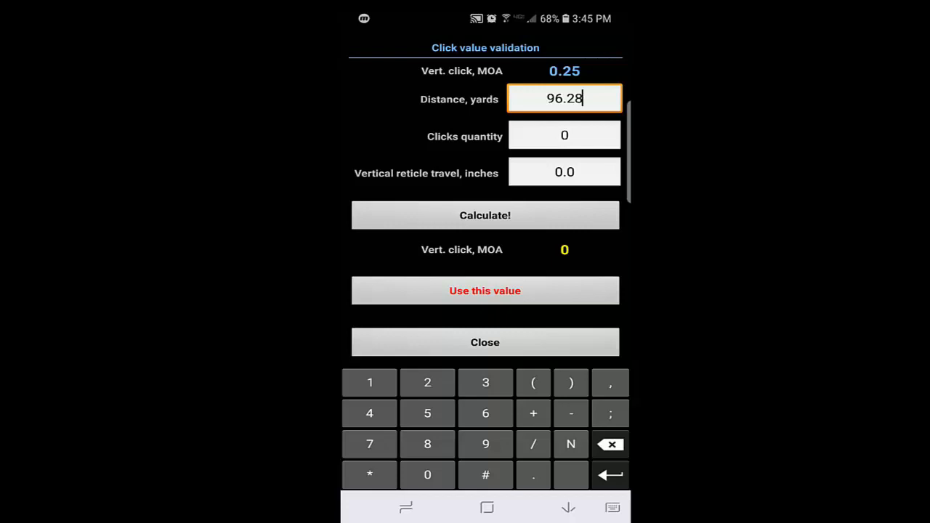
click(563, 136)
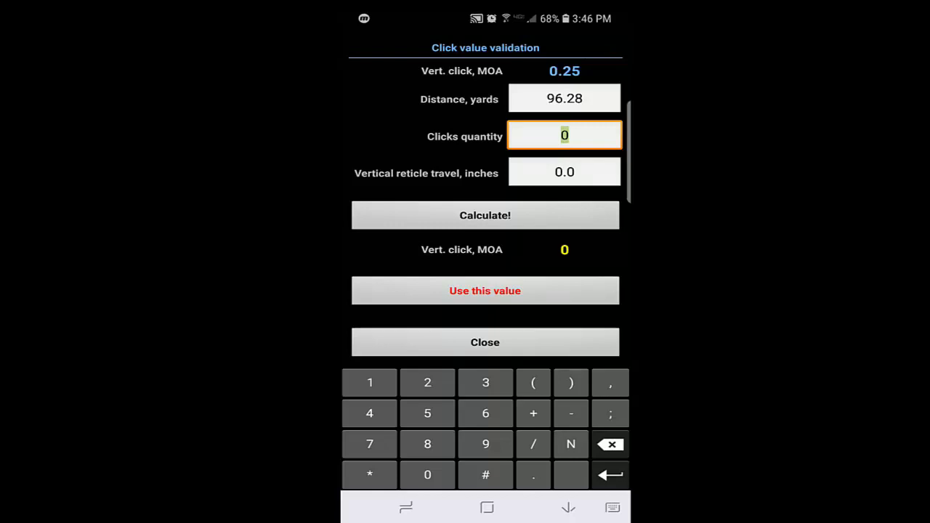
text(80)
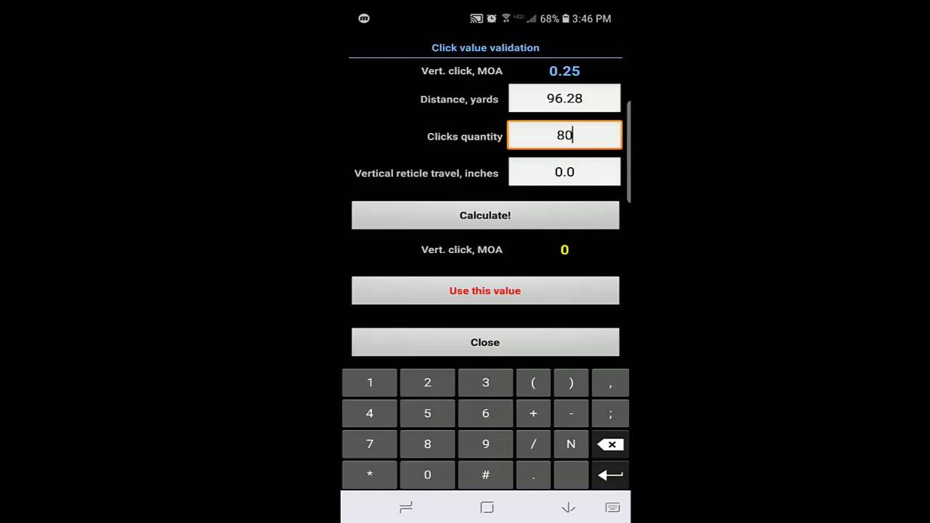
click(564, 172)
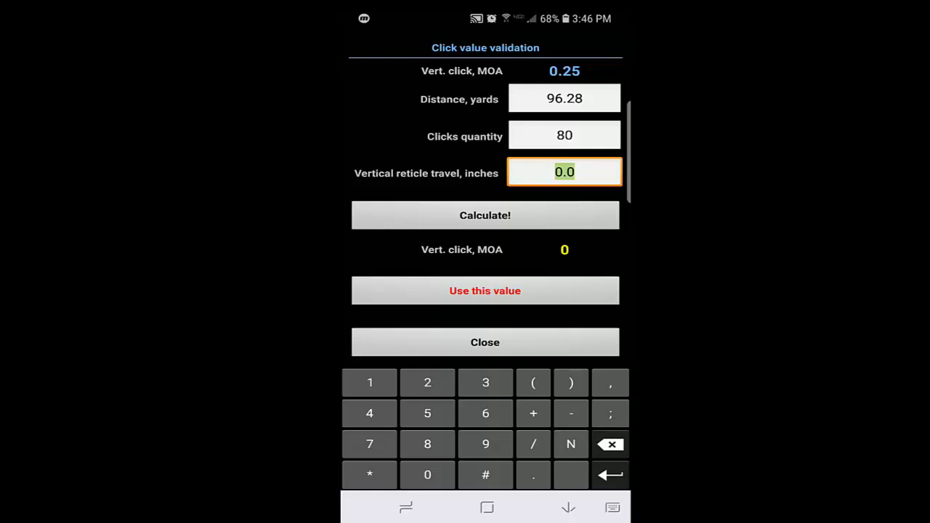
text(19.6)
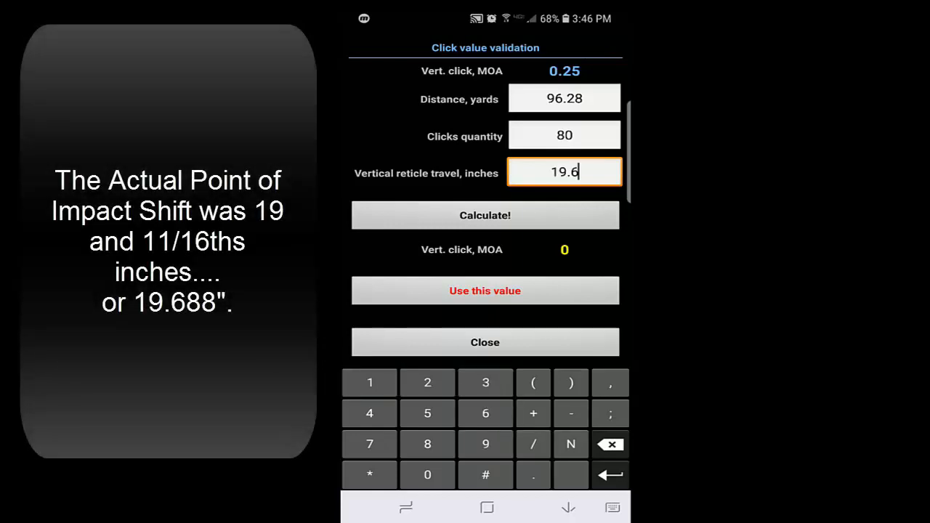
text(88)
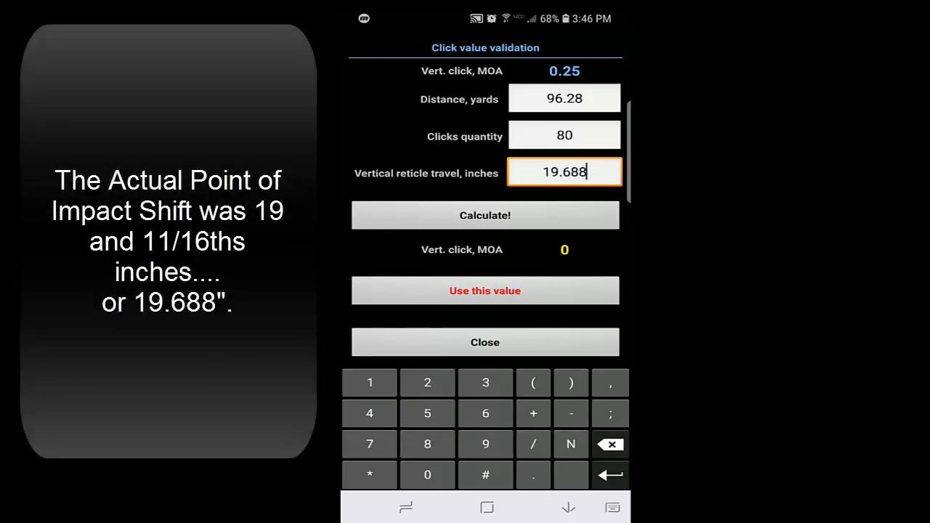
Step: Apply the computed 0.244 MOA click value to the profile and close the converters
click(485, 215)
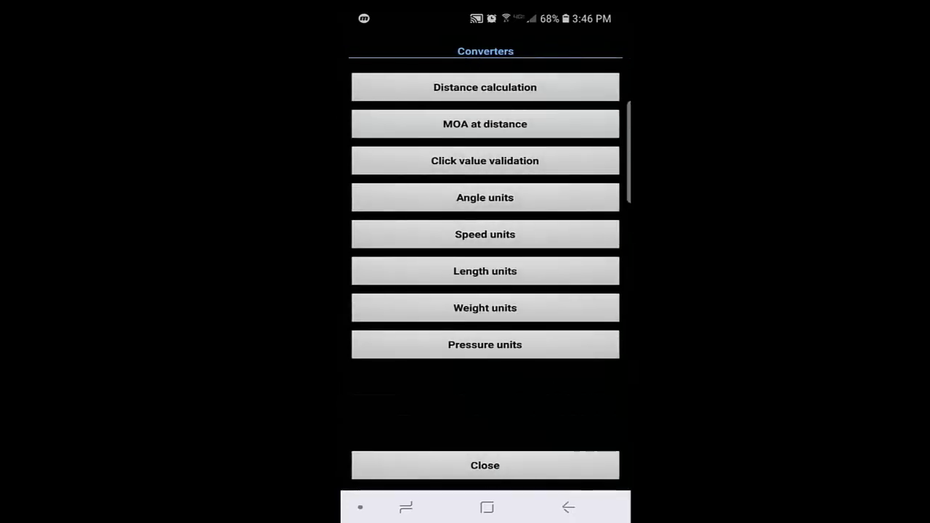
click(485, 465)
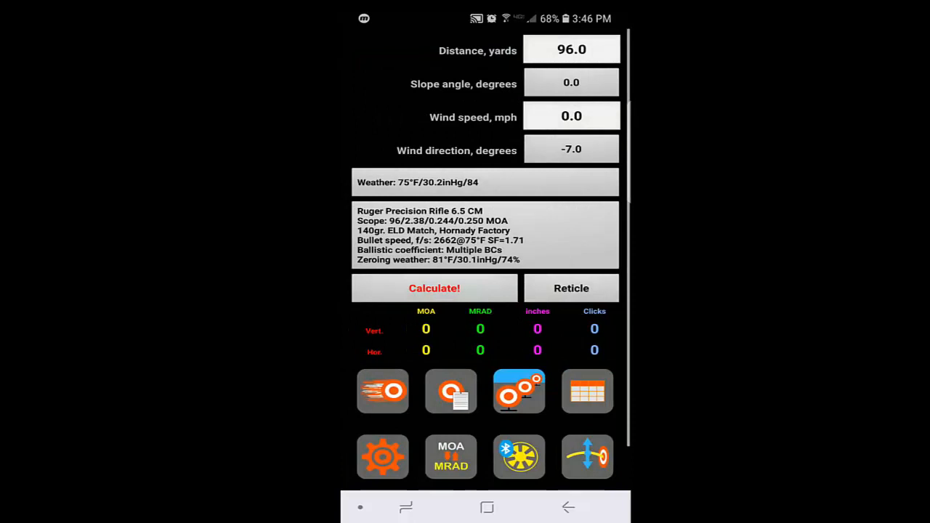